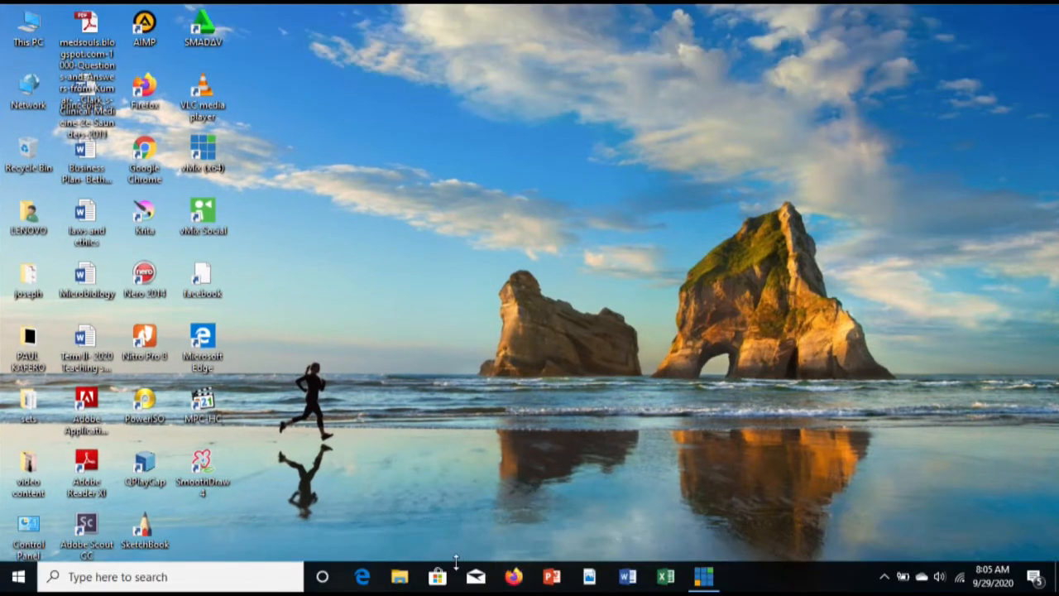
Launch Firefox from the Windows taskbar to get a new browser tab
left_click(515, 576)
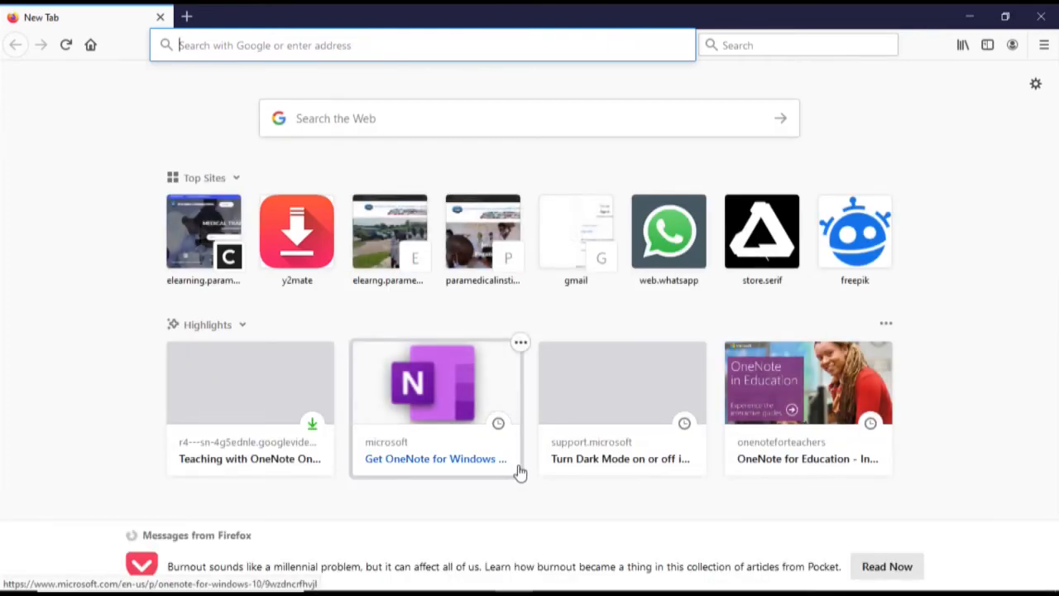
Load elearning.paramedicalinstitute.org from the address bar suggestions
left_click(421, 45)
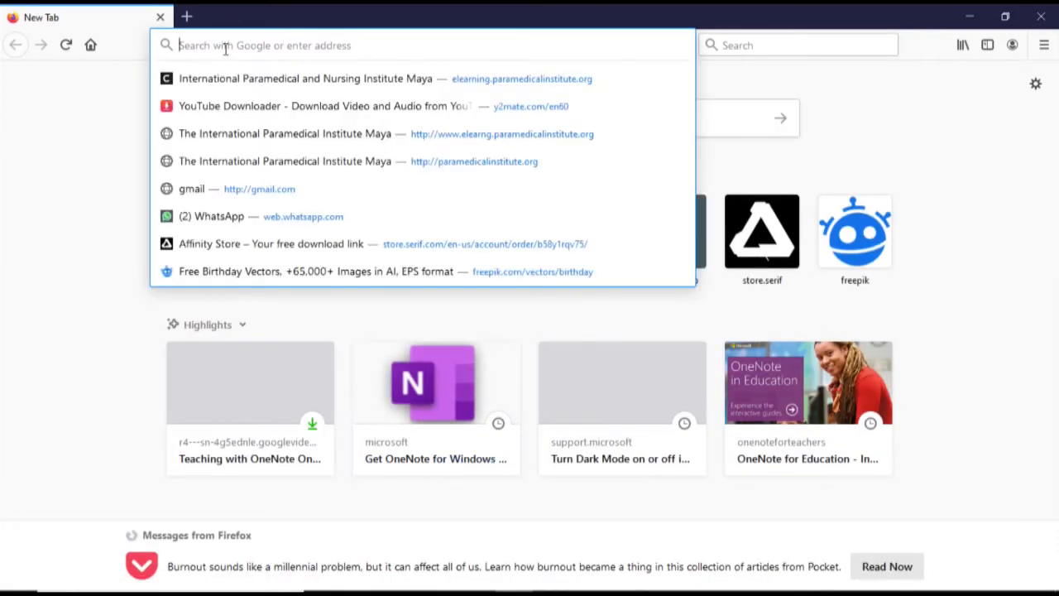
type("www.google.com/")
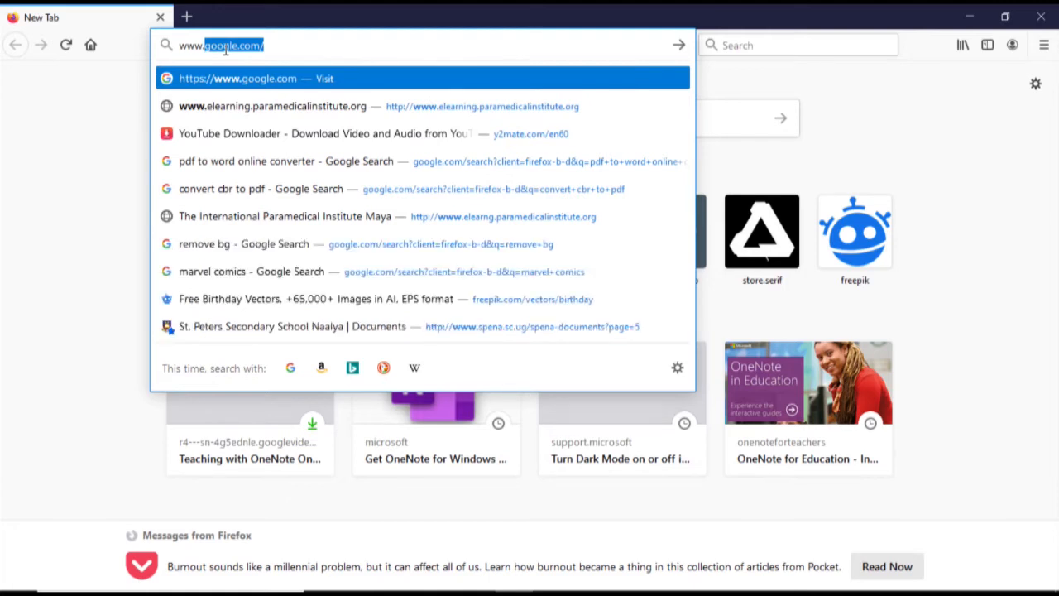
left_click(272, 106)
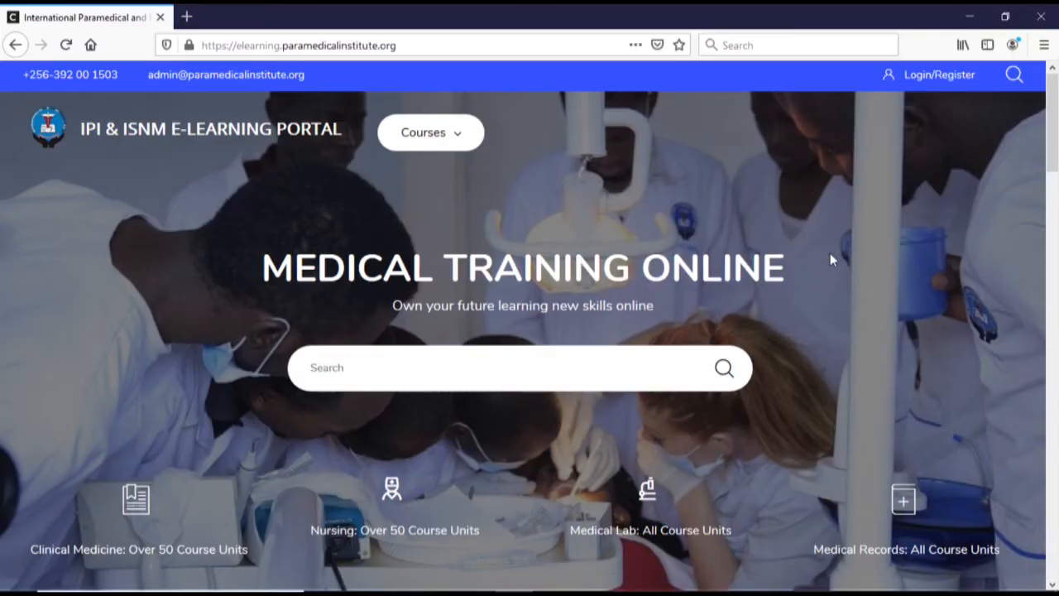
mouse_move(934, 87)
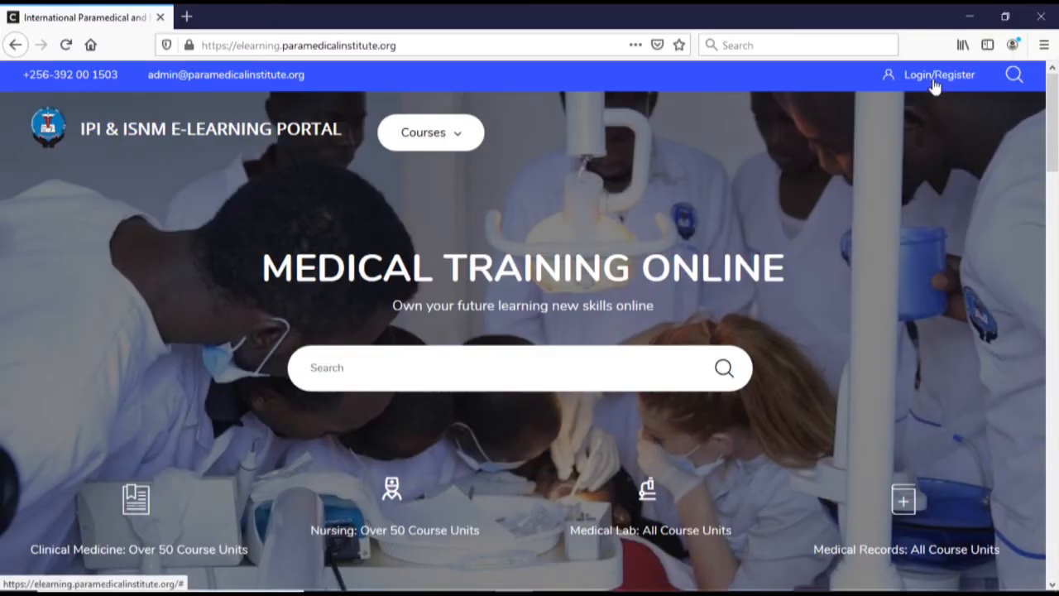
mouse_move(939, 119)
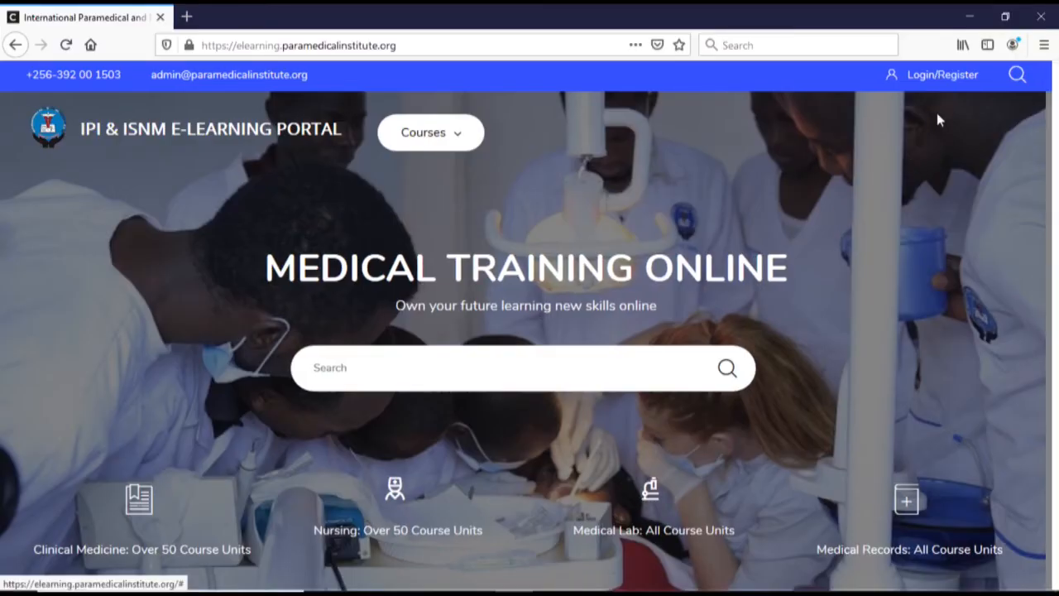
Sign in through Login/Register with the saved admin credentials to reach the dashboard
left_click(941, 74)
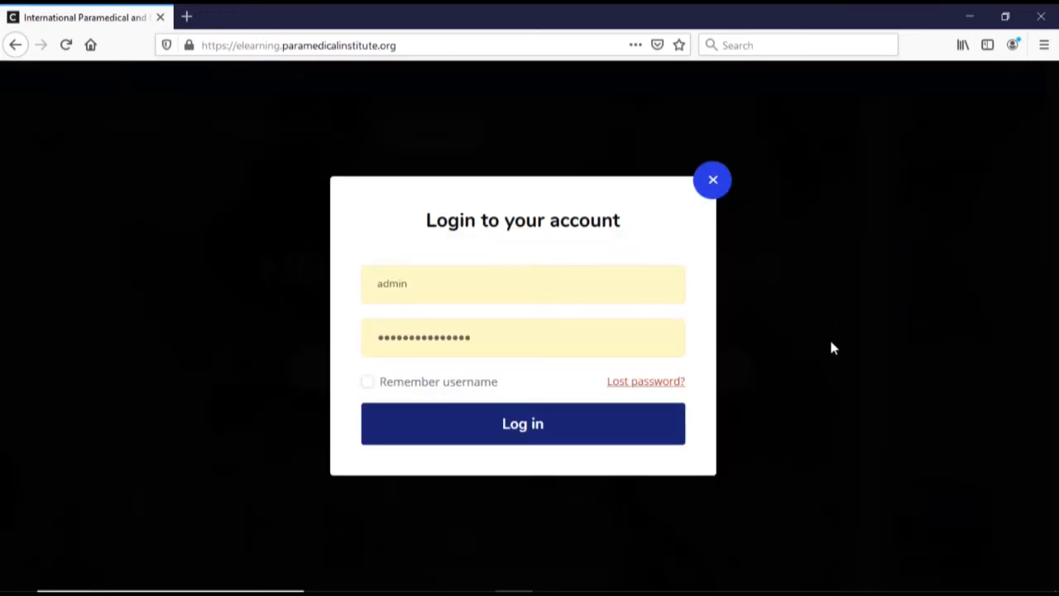
left_click(522, 423)
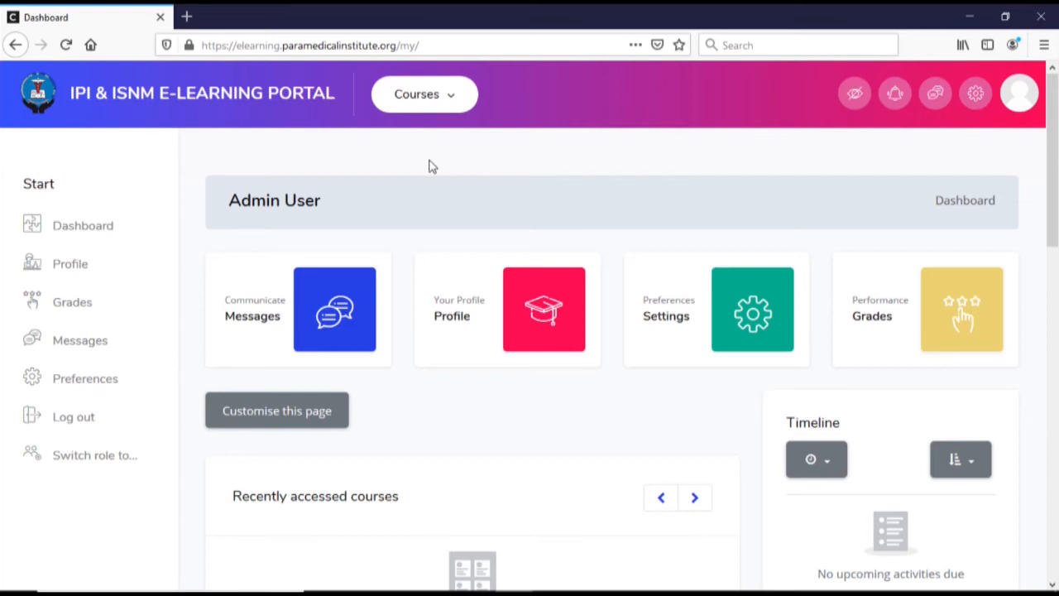
mouse_move(910, 436)
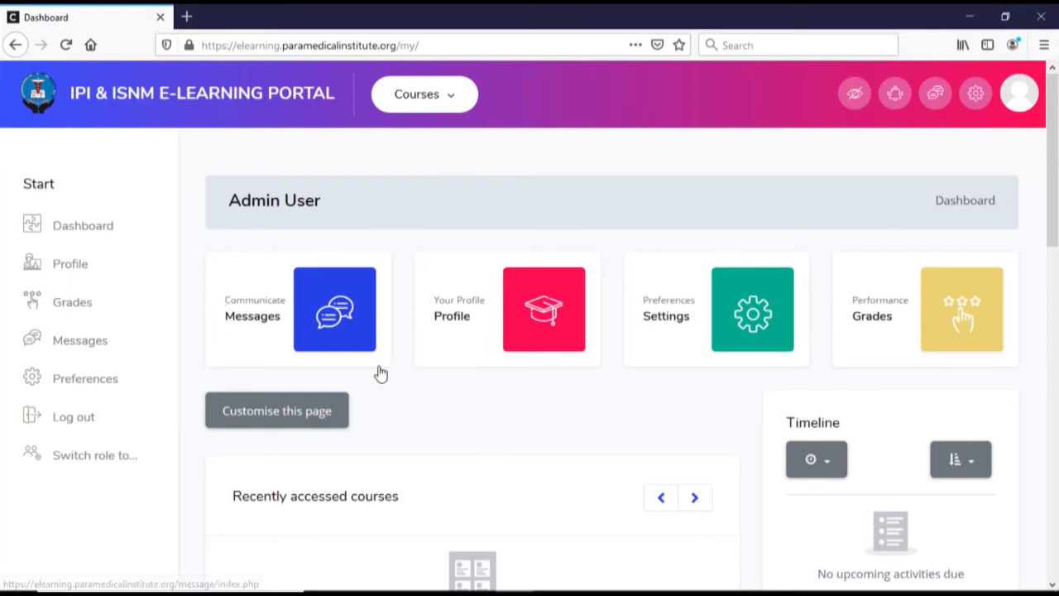
mouse_move(268, 348)
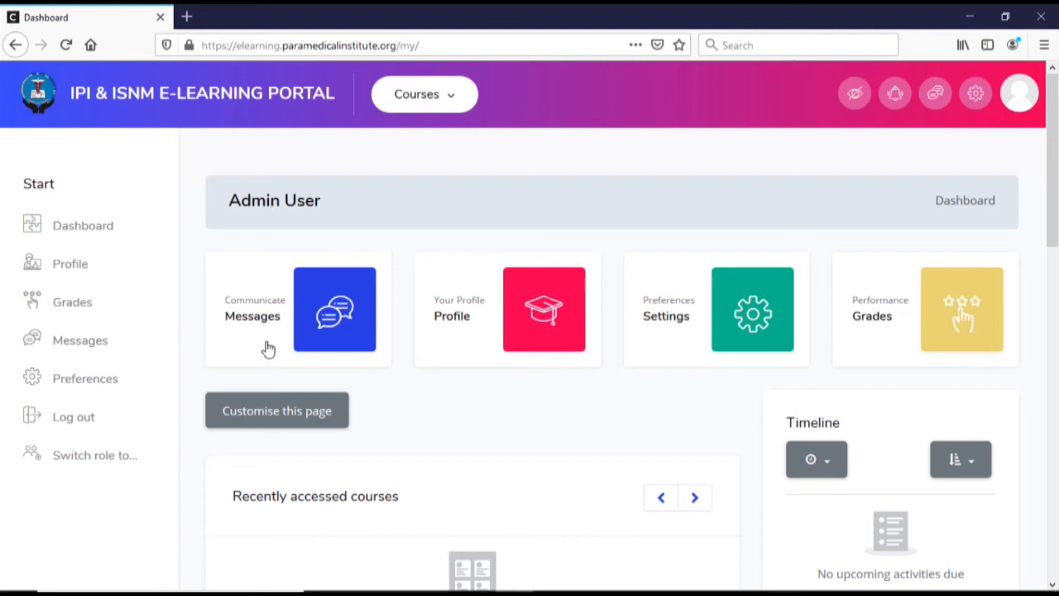
mouse_move(221, 347)
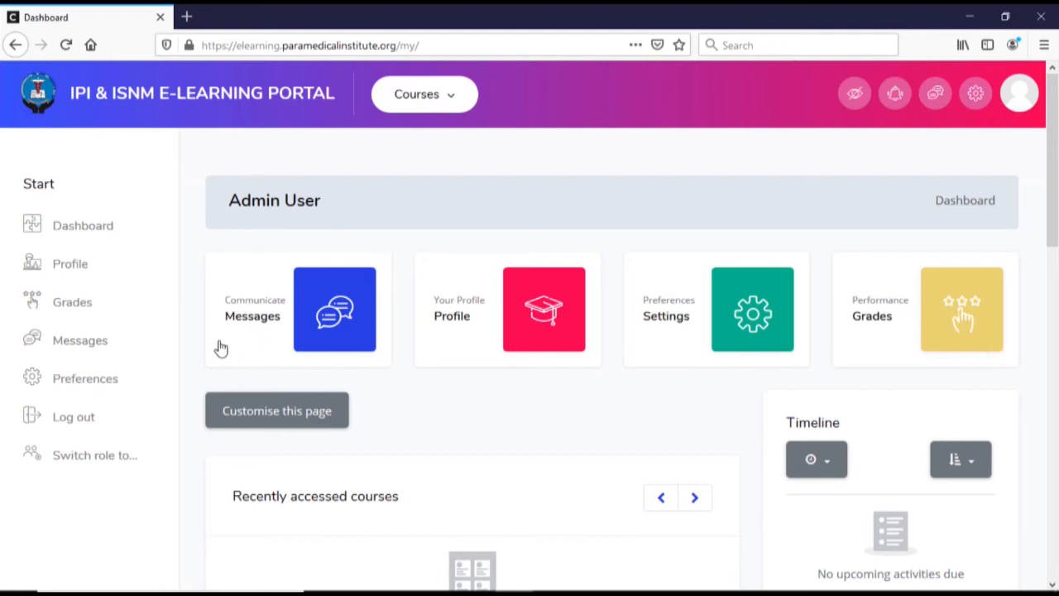
mouse_move(236, 252)
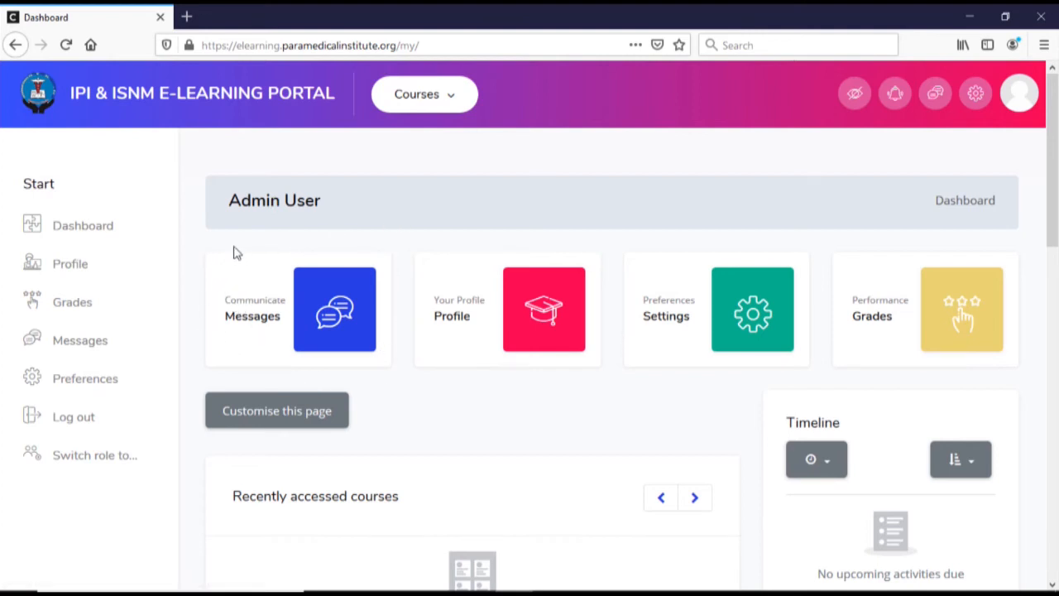
mouse_move(743, 264)
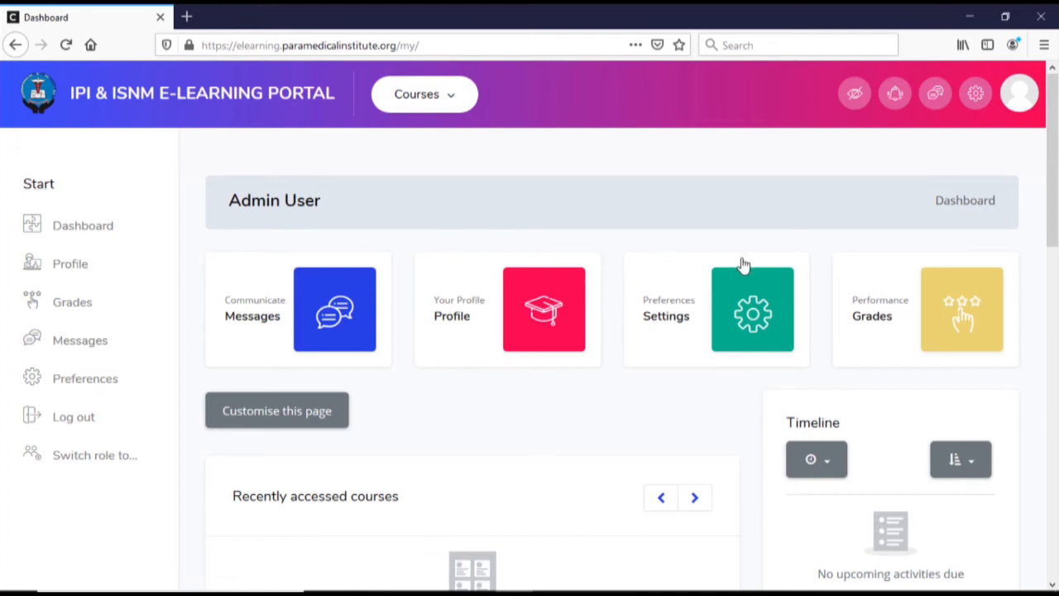
mouse_move(1039, 378)
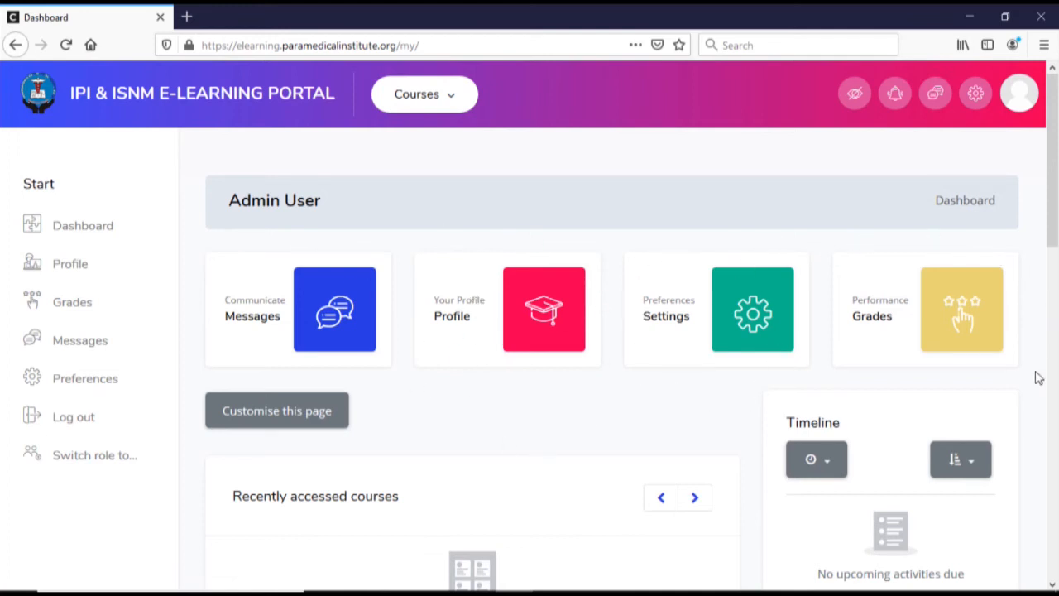
mouse_move(268, 514)
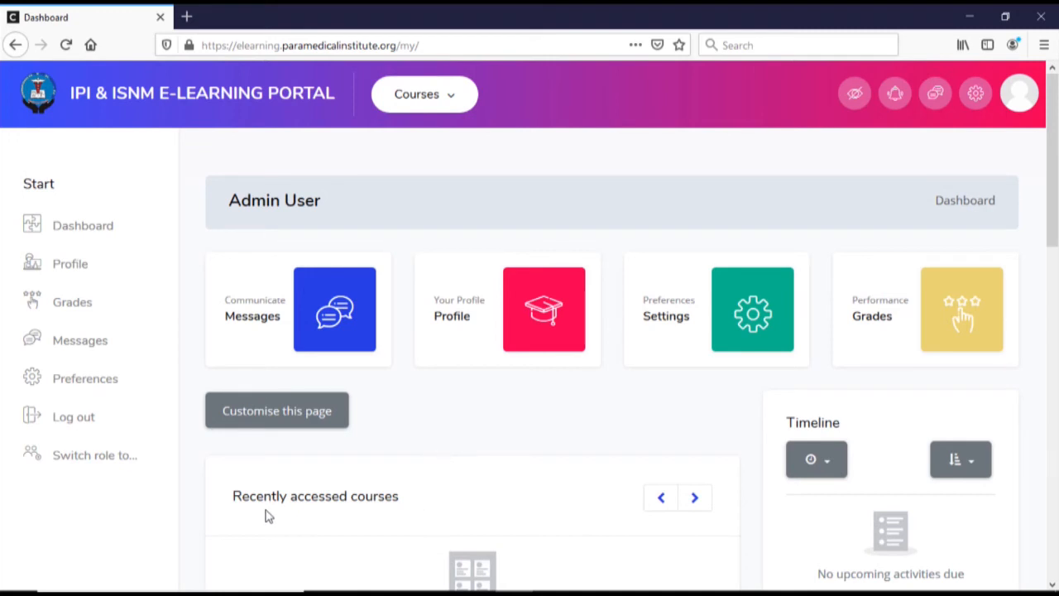
mouse_move(701, 442)
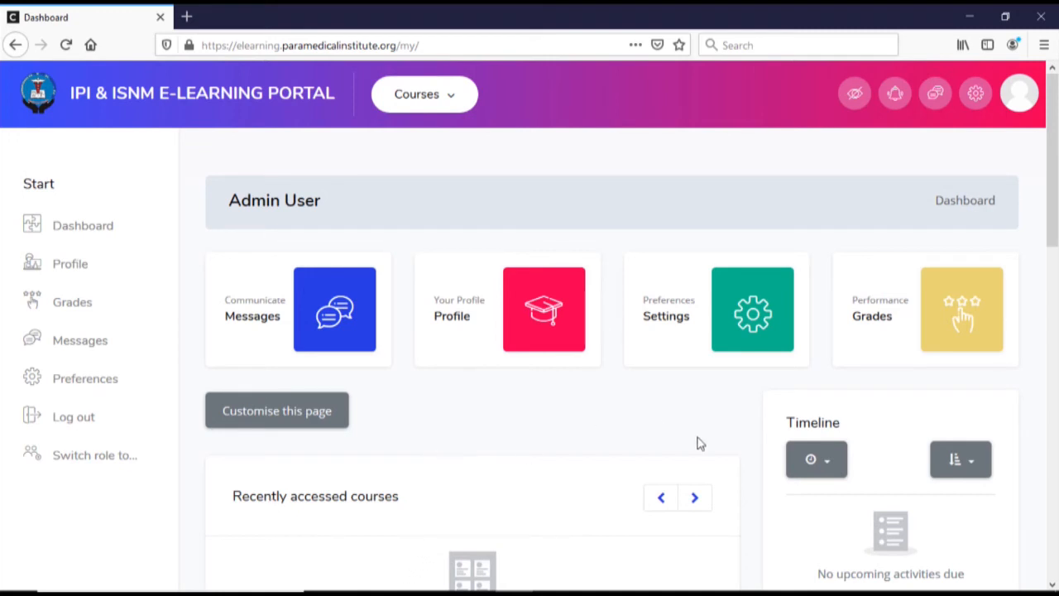
mouse_move(884, 519)
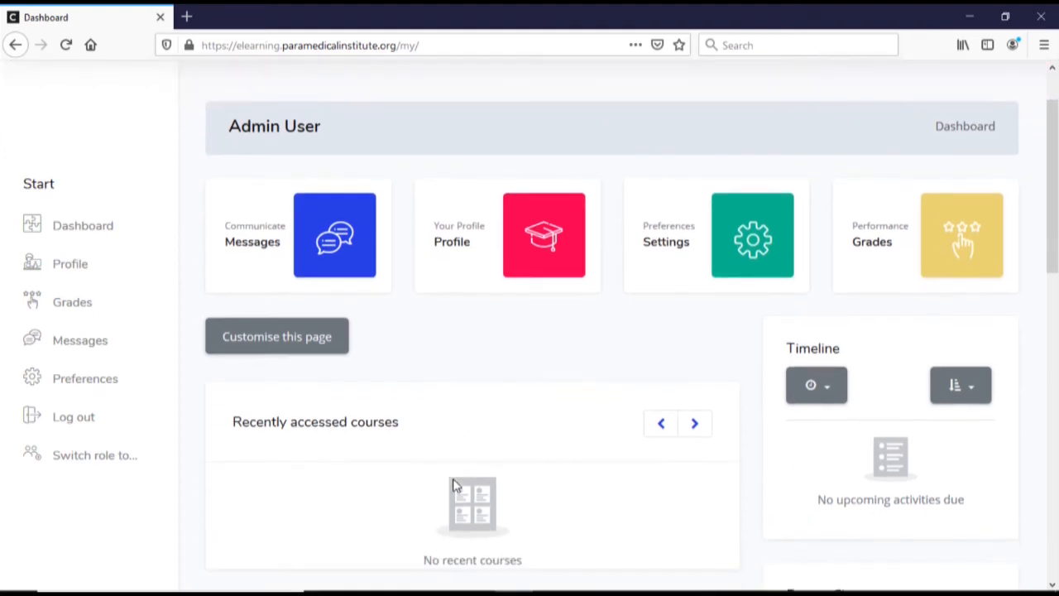
Scroll the home page down to the Our Courses section listing five programmes
scroll("down", 3)
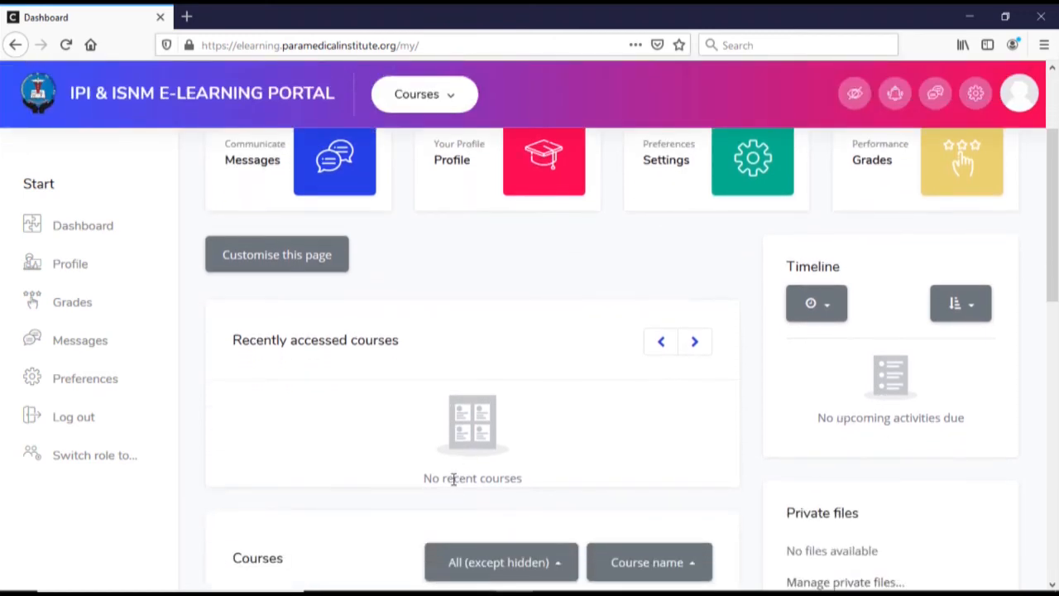
scroll("up", 3)
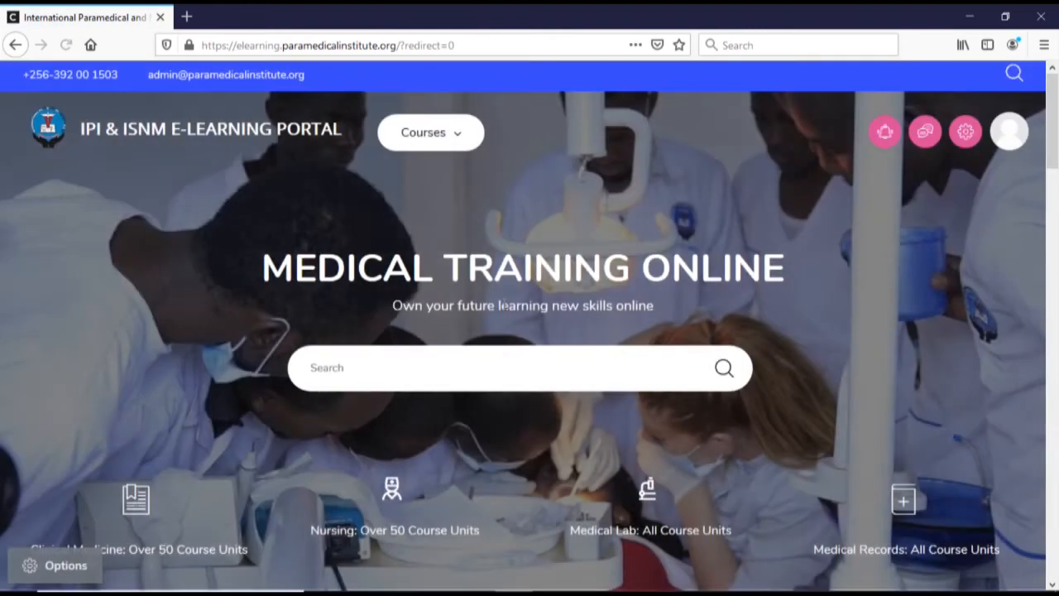
scroll("down", 3)
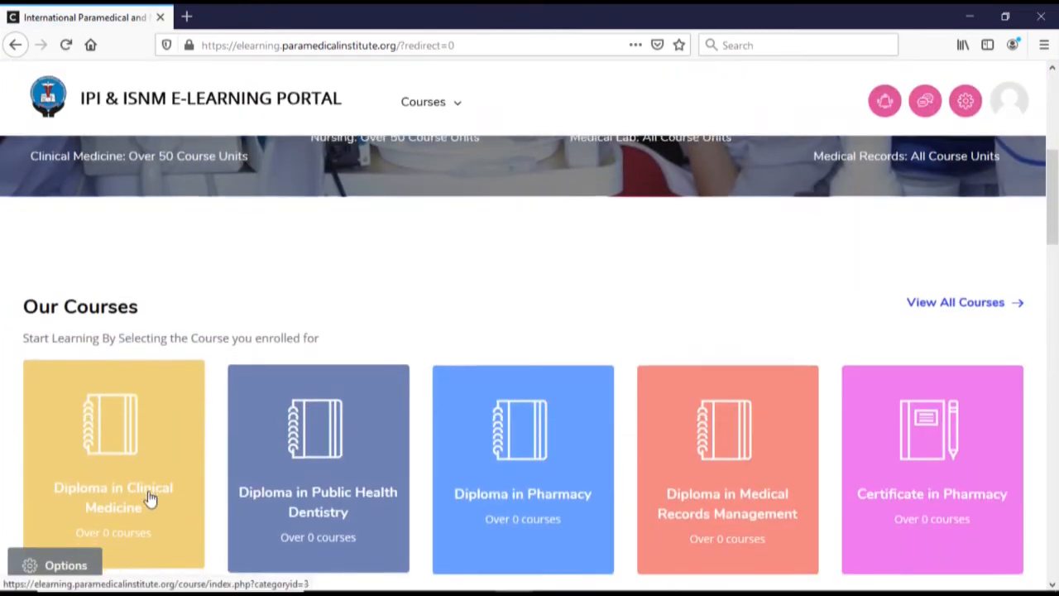
scroll("down", 3)
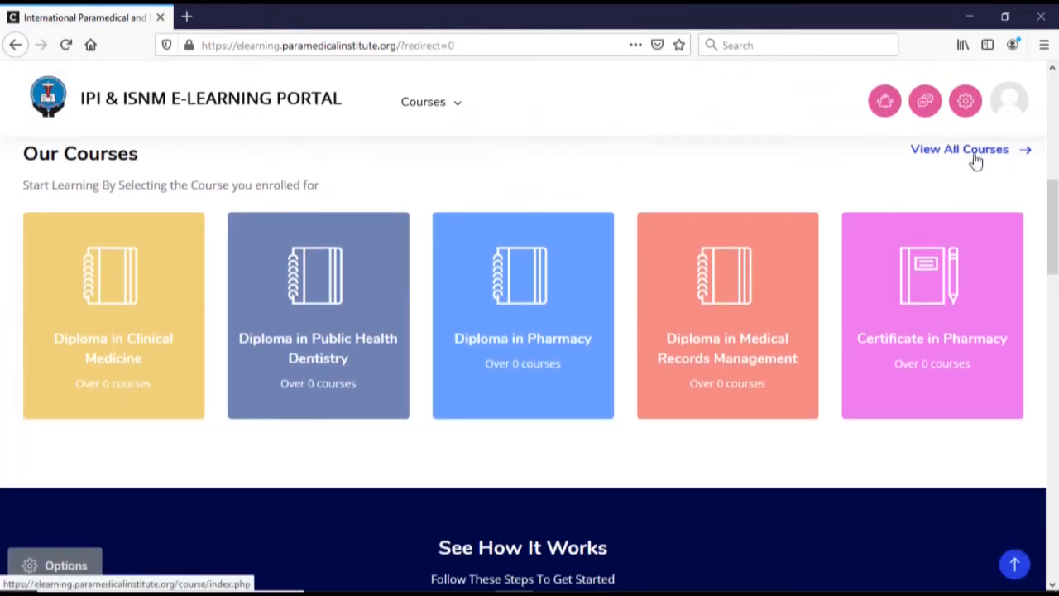
Open View All Courses and scroll the categories list through Certificate in Medical Records Management
left_click(959, 149)
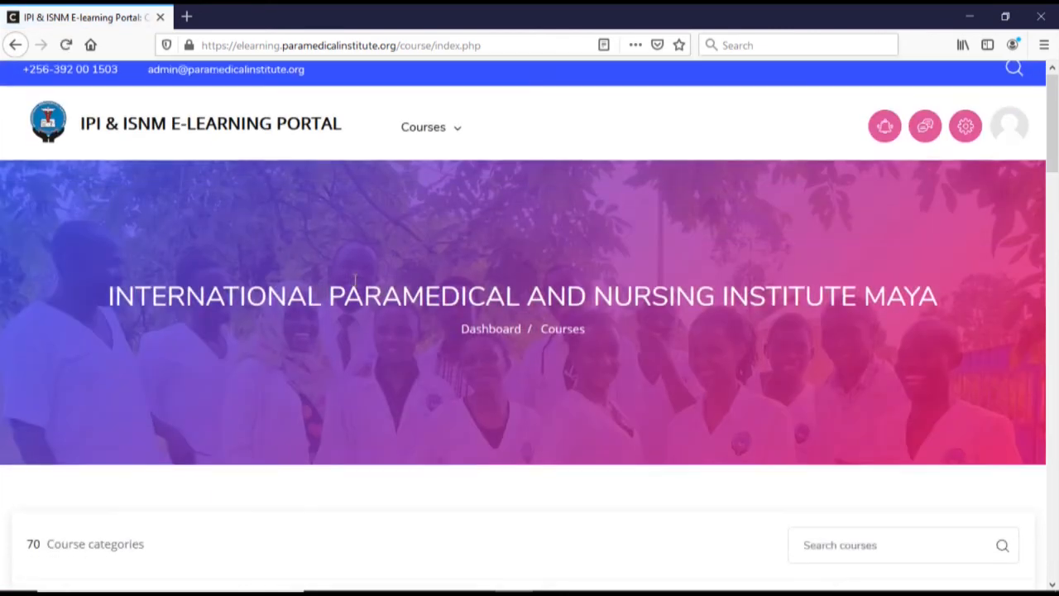
scroll("down", 3)
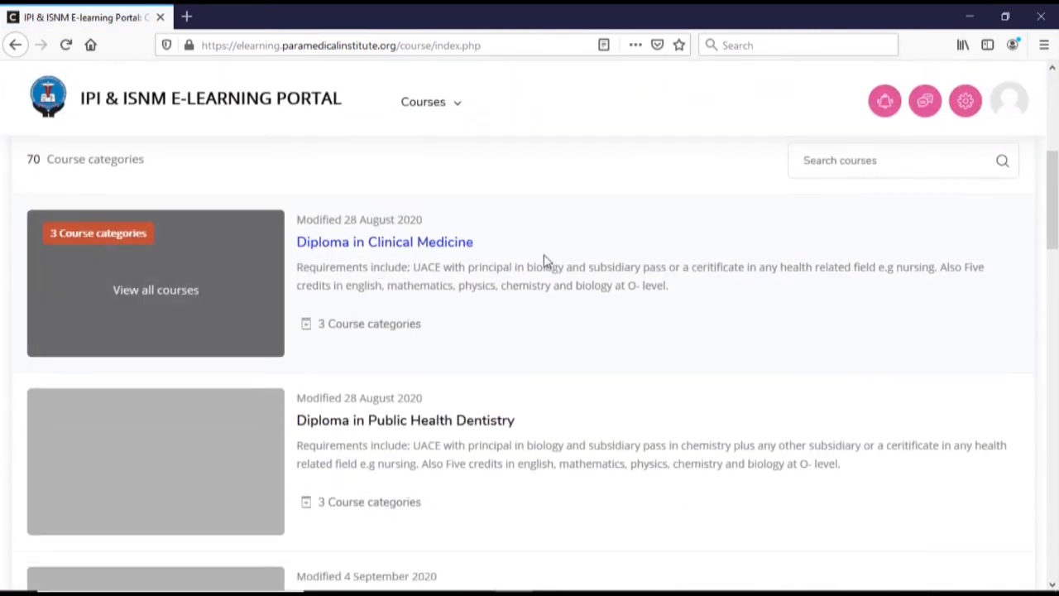
scroll("down", 3)
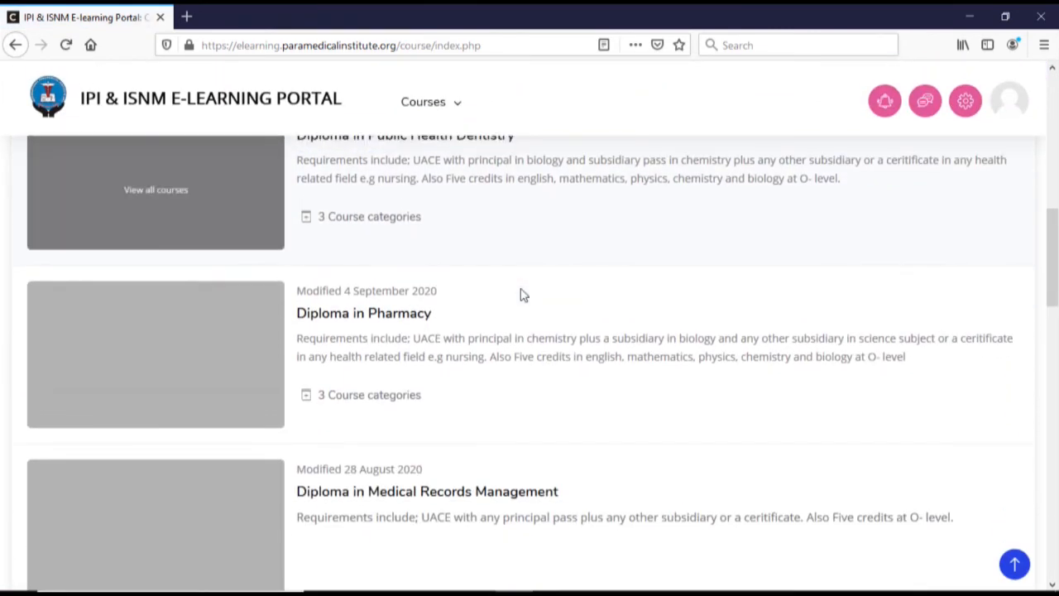
scroll("down", 3)
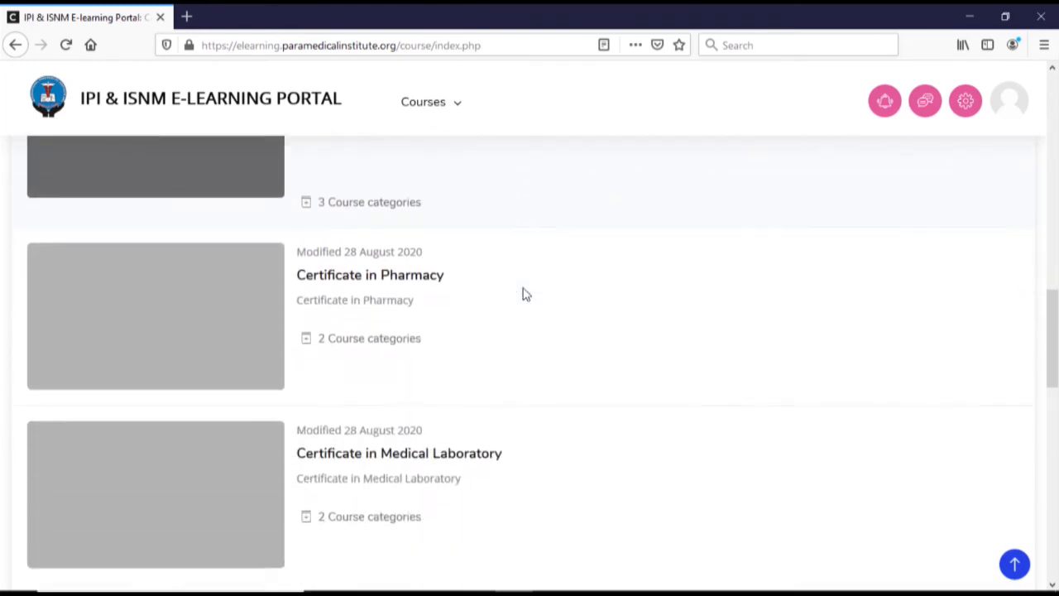
scroll("down", 3)
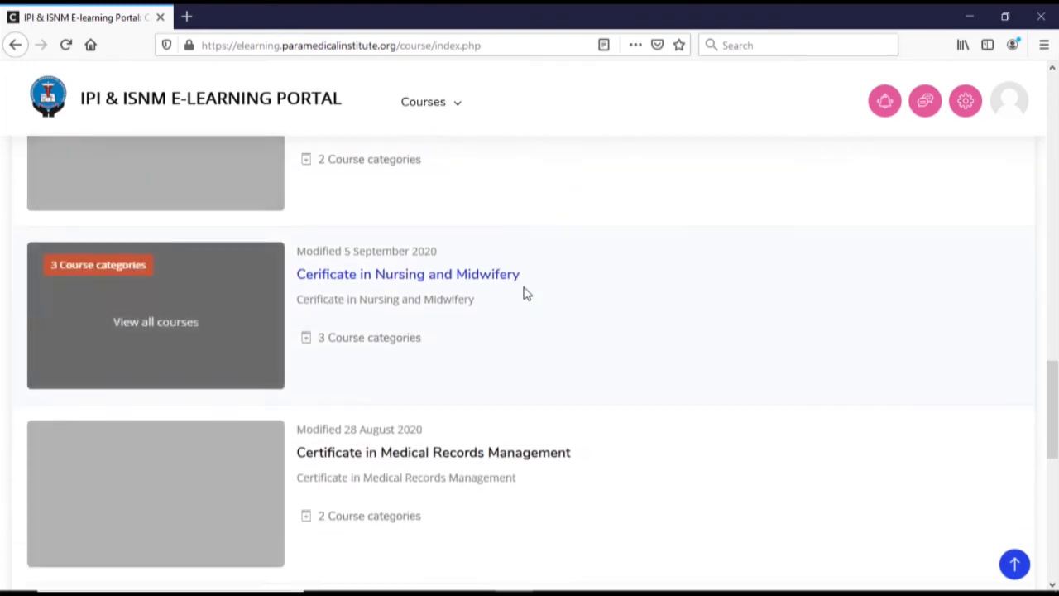
scroll("down", 3)
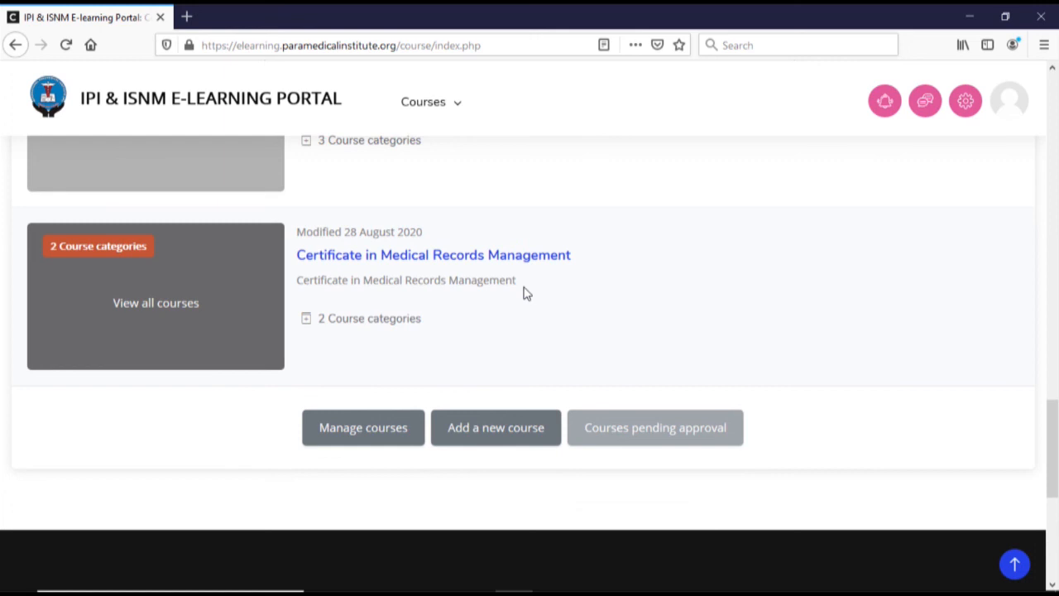
scroll("up", 3)
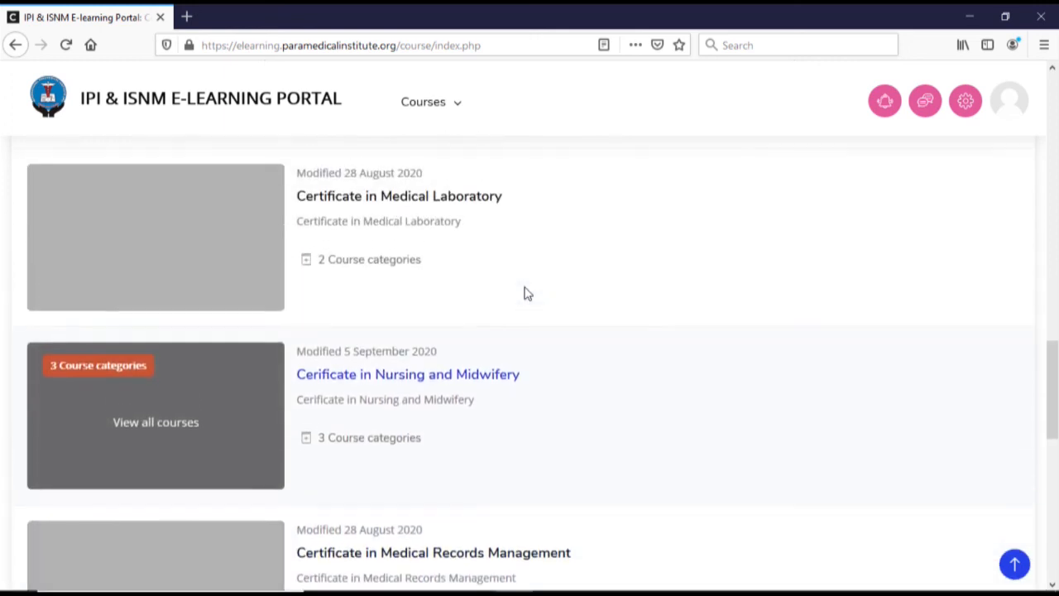